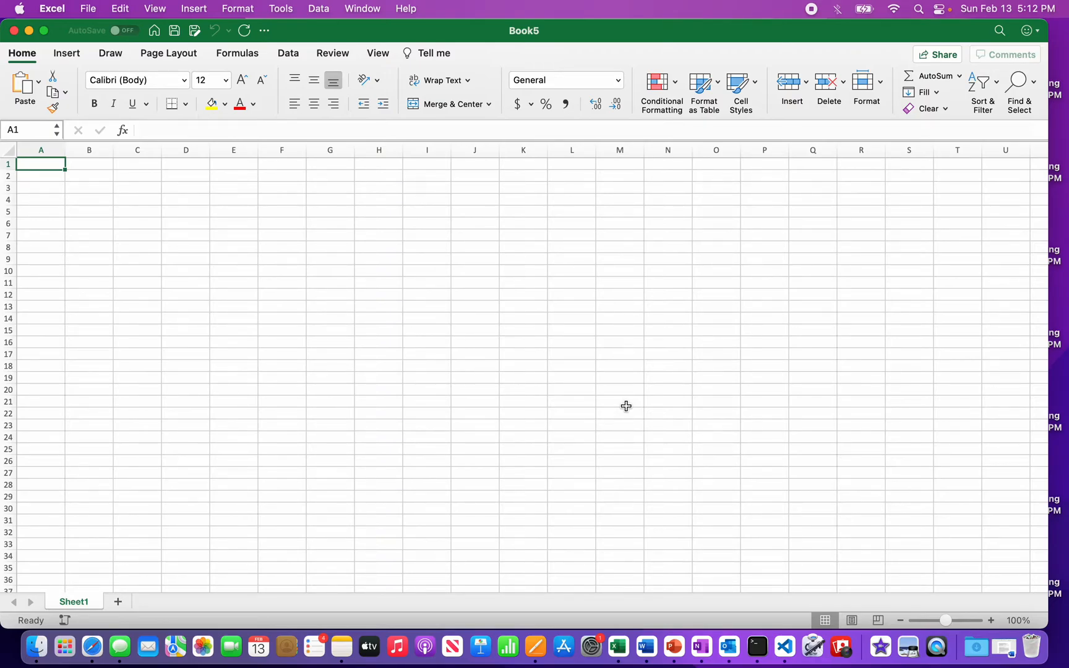
mouse_move(244, 30)
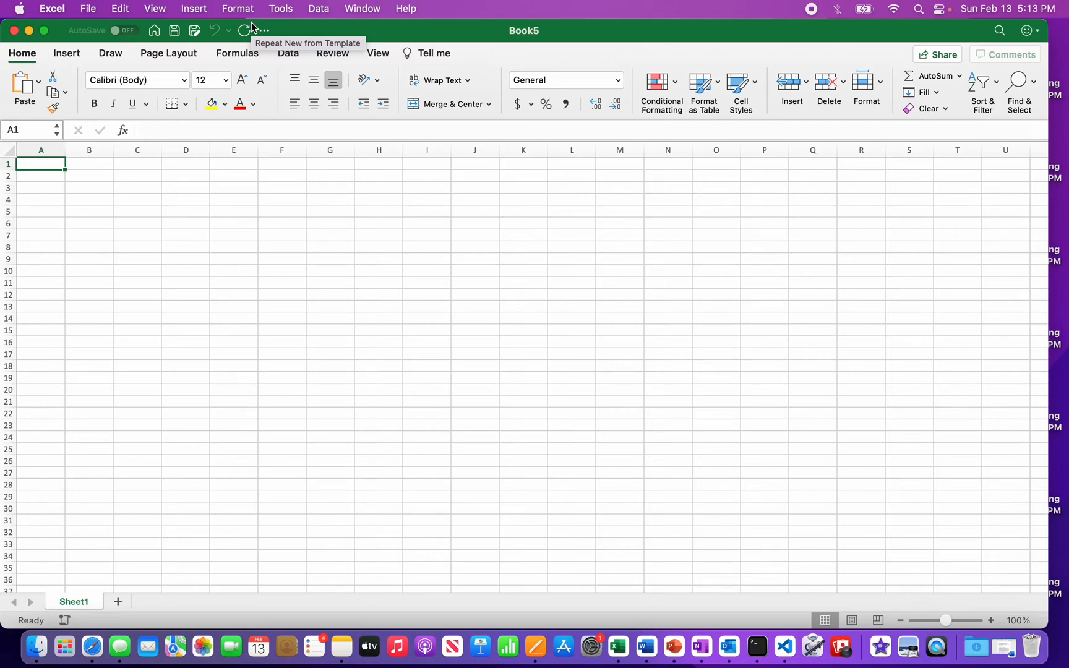